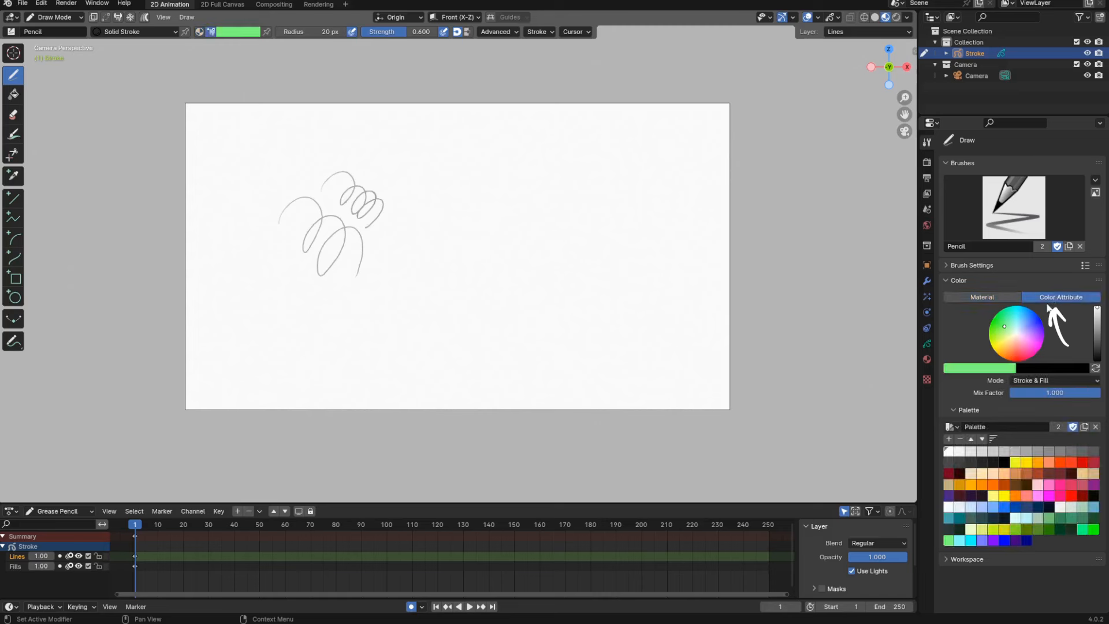
- Replace the scribble test scene with the Bailey dog portrait Grease Pencil file
left_click_drag(374, 152, 428, 237)
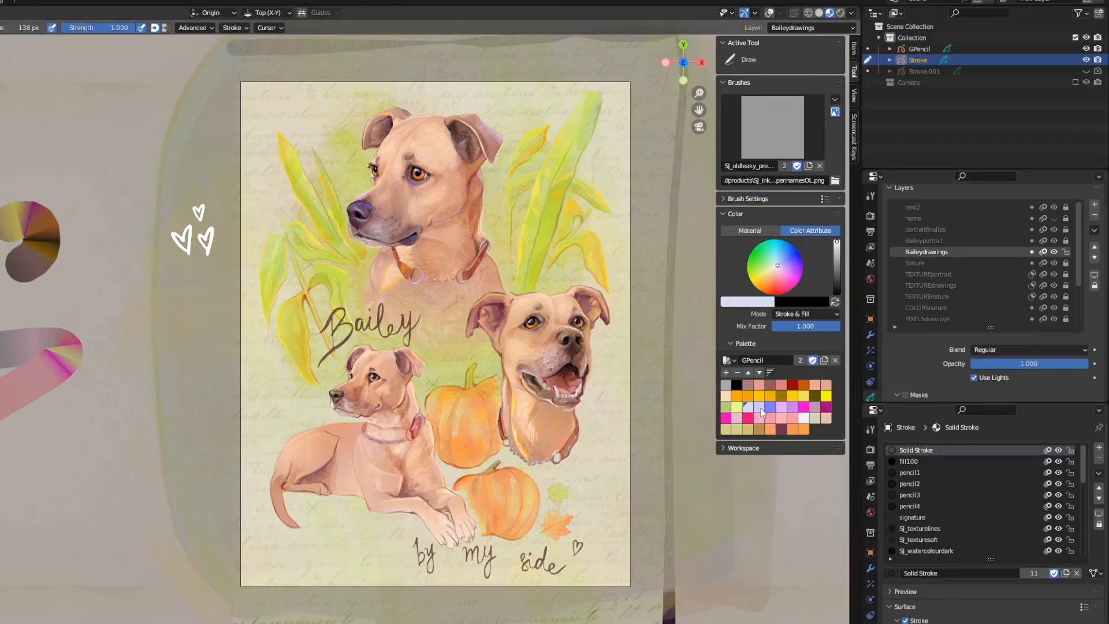
- Bring up the frog Grease Pencil painting, currently shown in grey solid shading
left_click(802, 409)
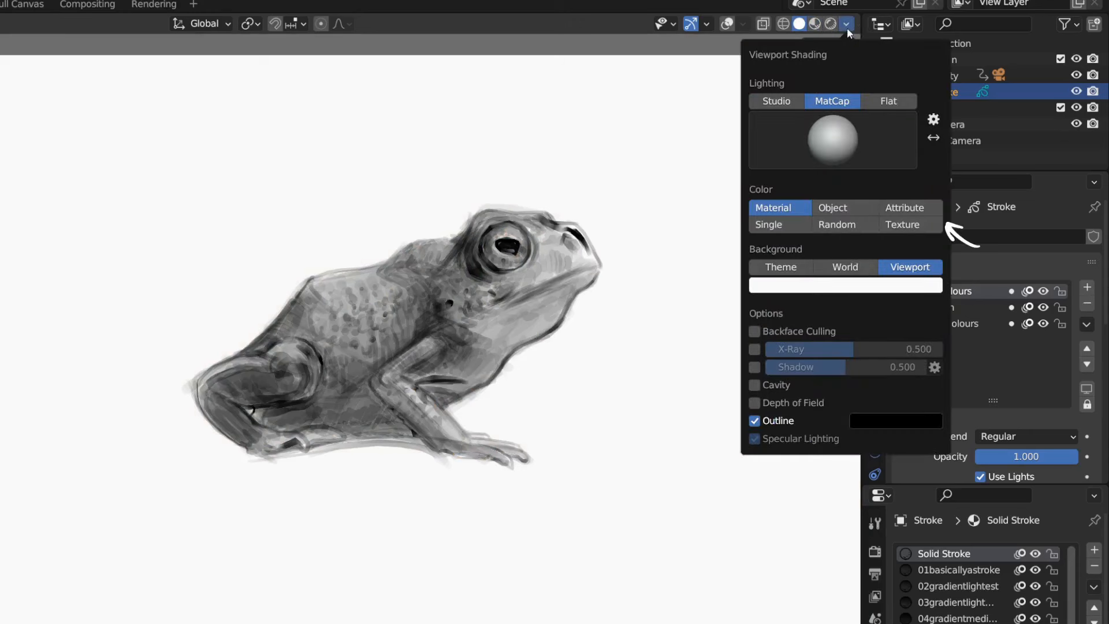
- Set solid viewport shading Color to Attribute so the frog's painted vertex colours appear
left_click(910, 206)
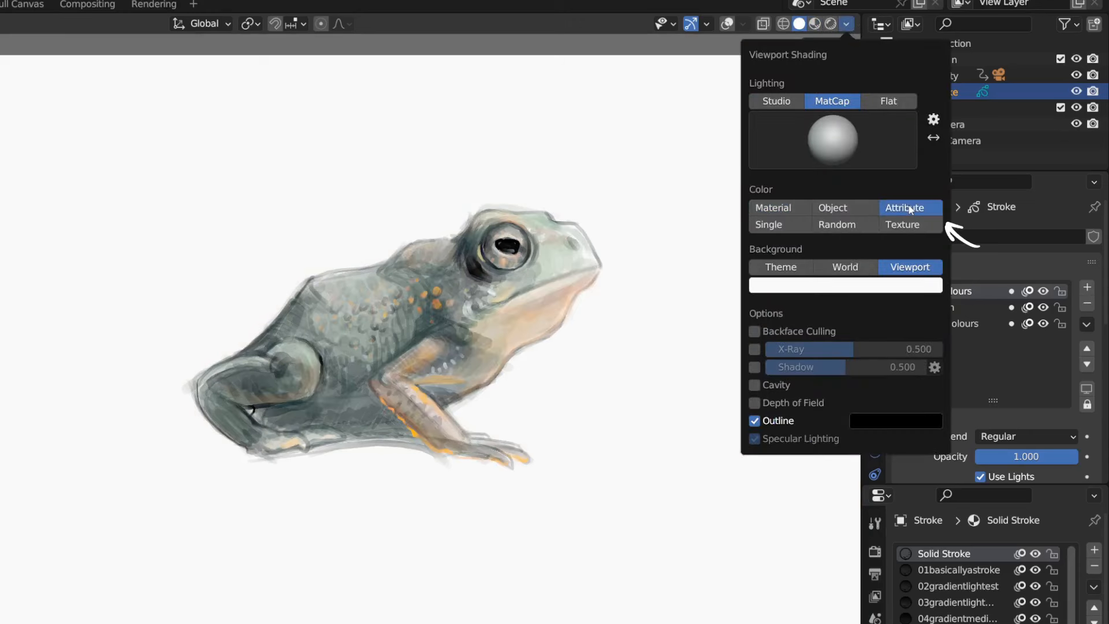
mouse_move(909, 206)
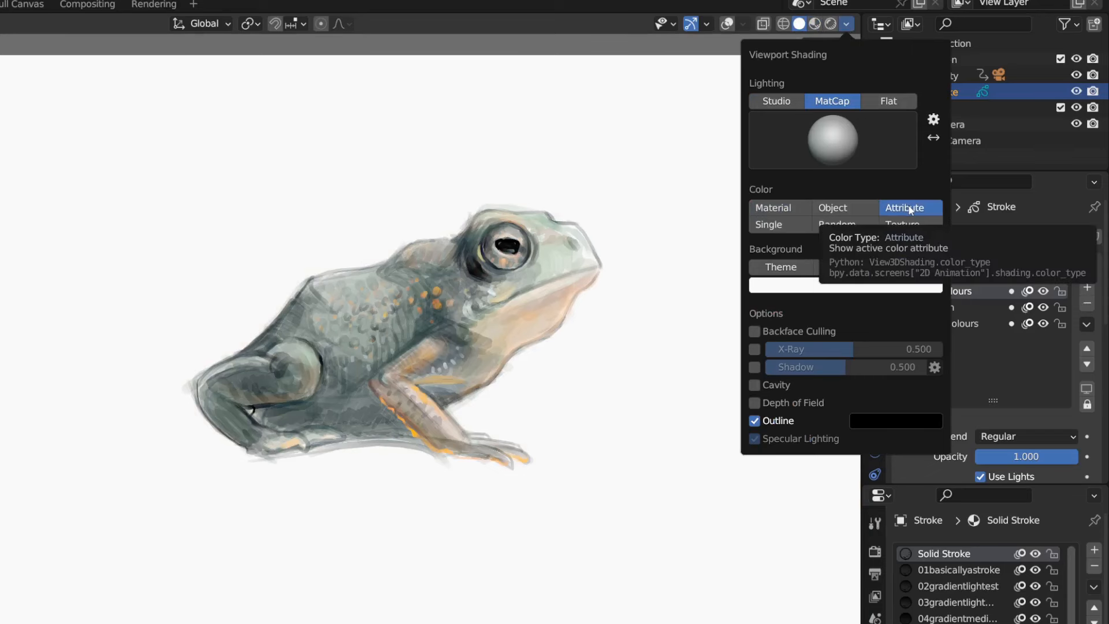